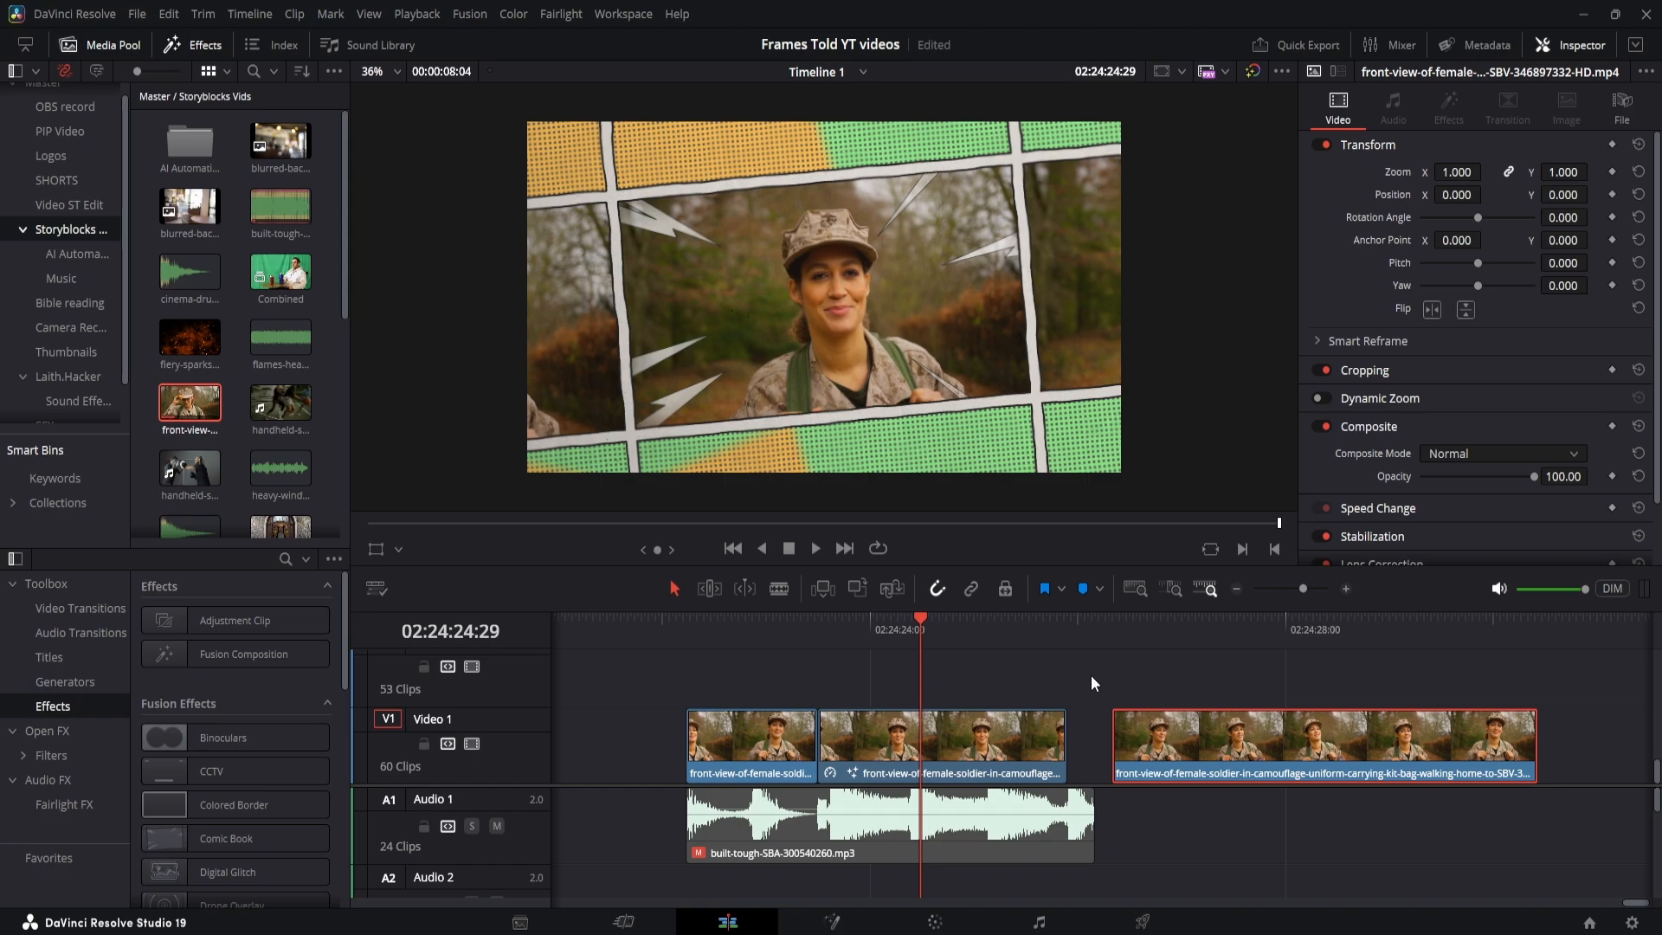
mouse_move(908, 651)
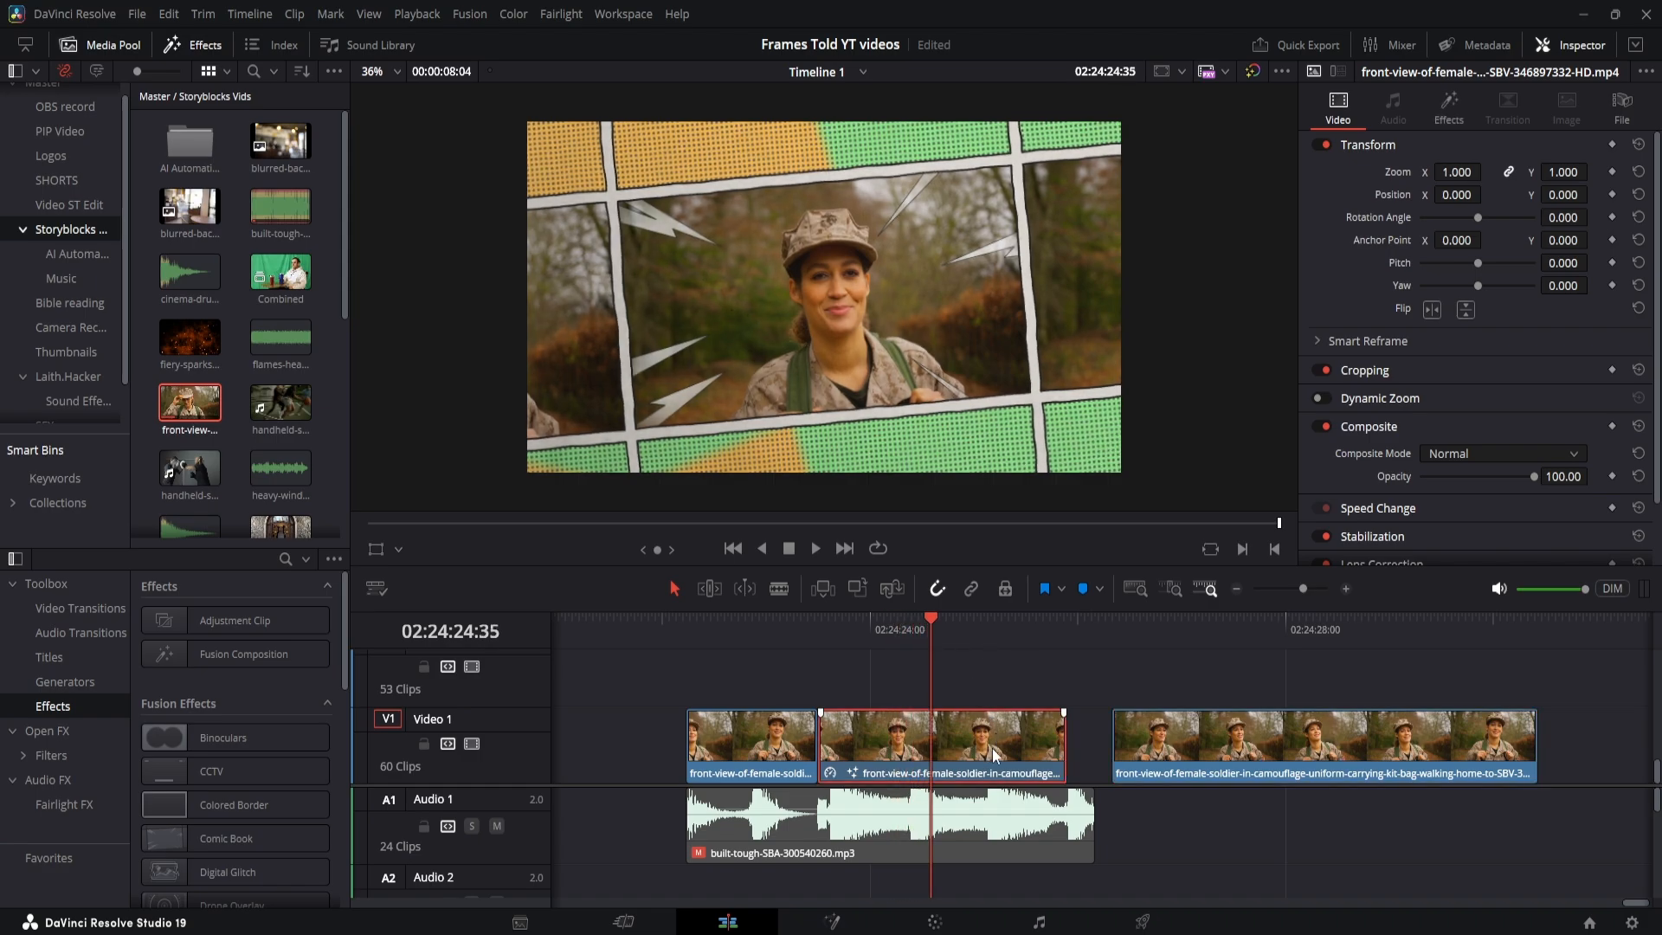
mouse_move(860, 391)
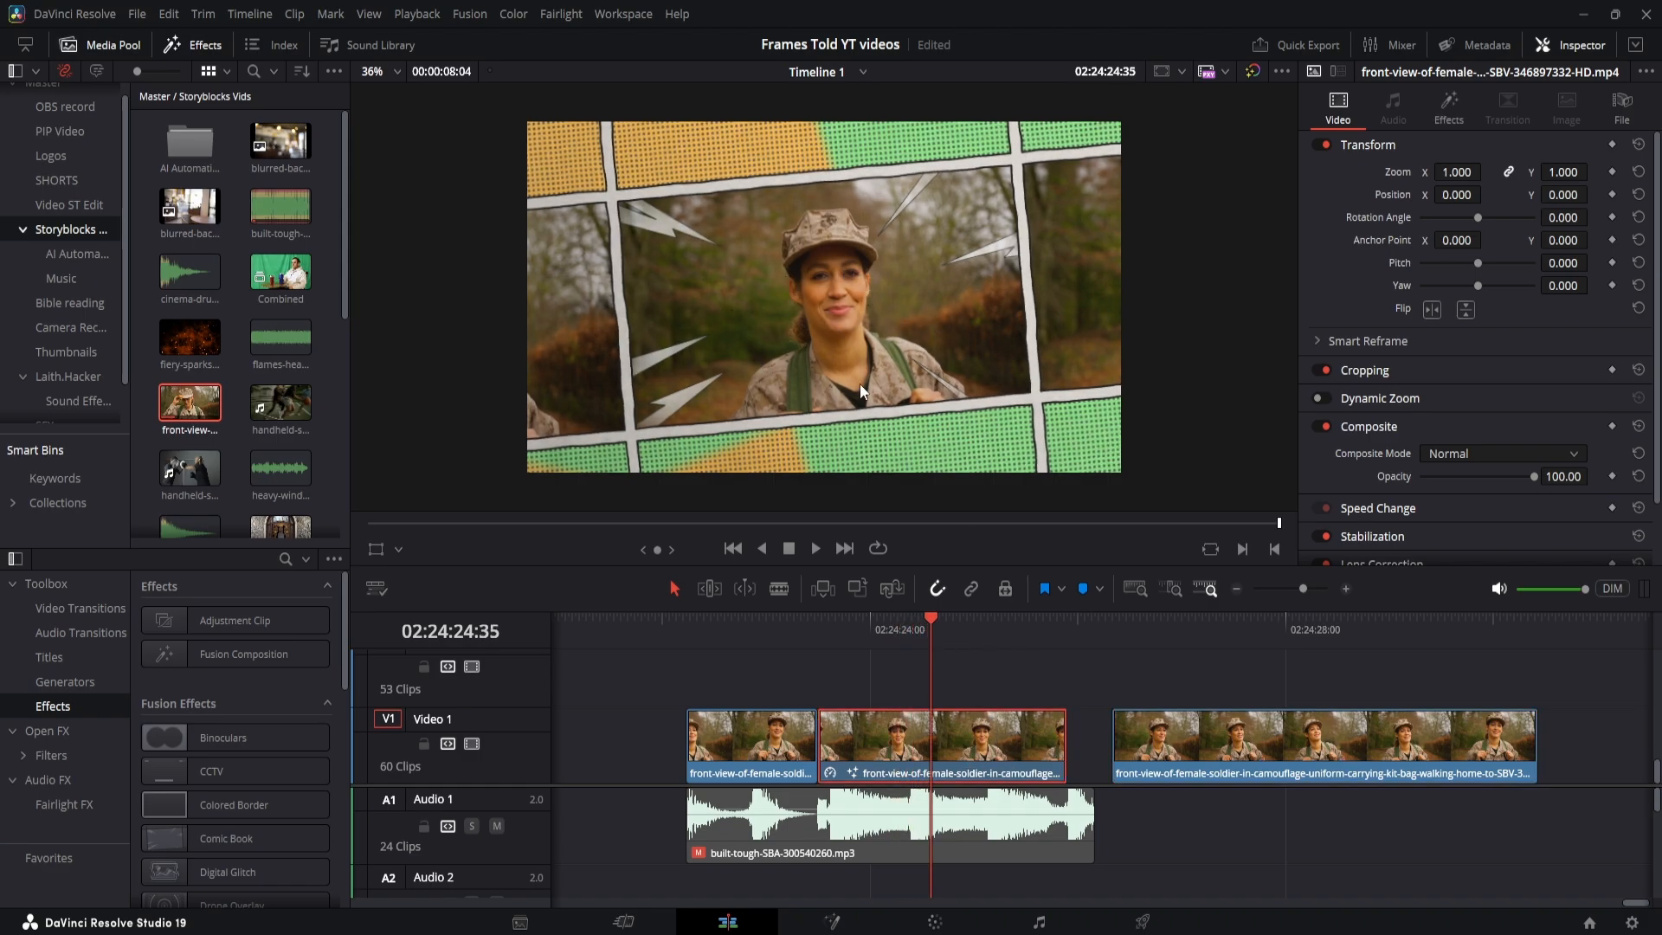
mouse_move(912, 344)
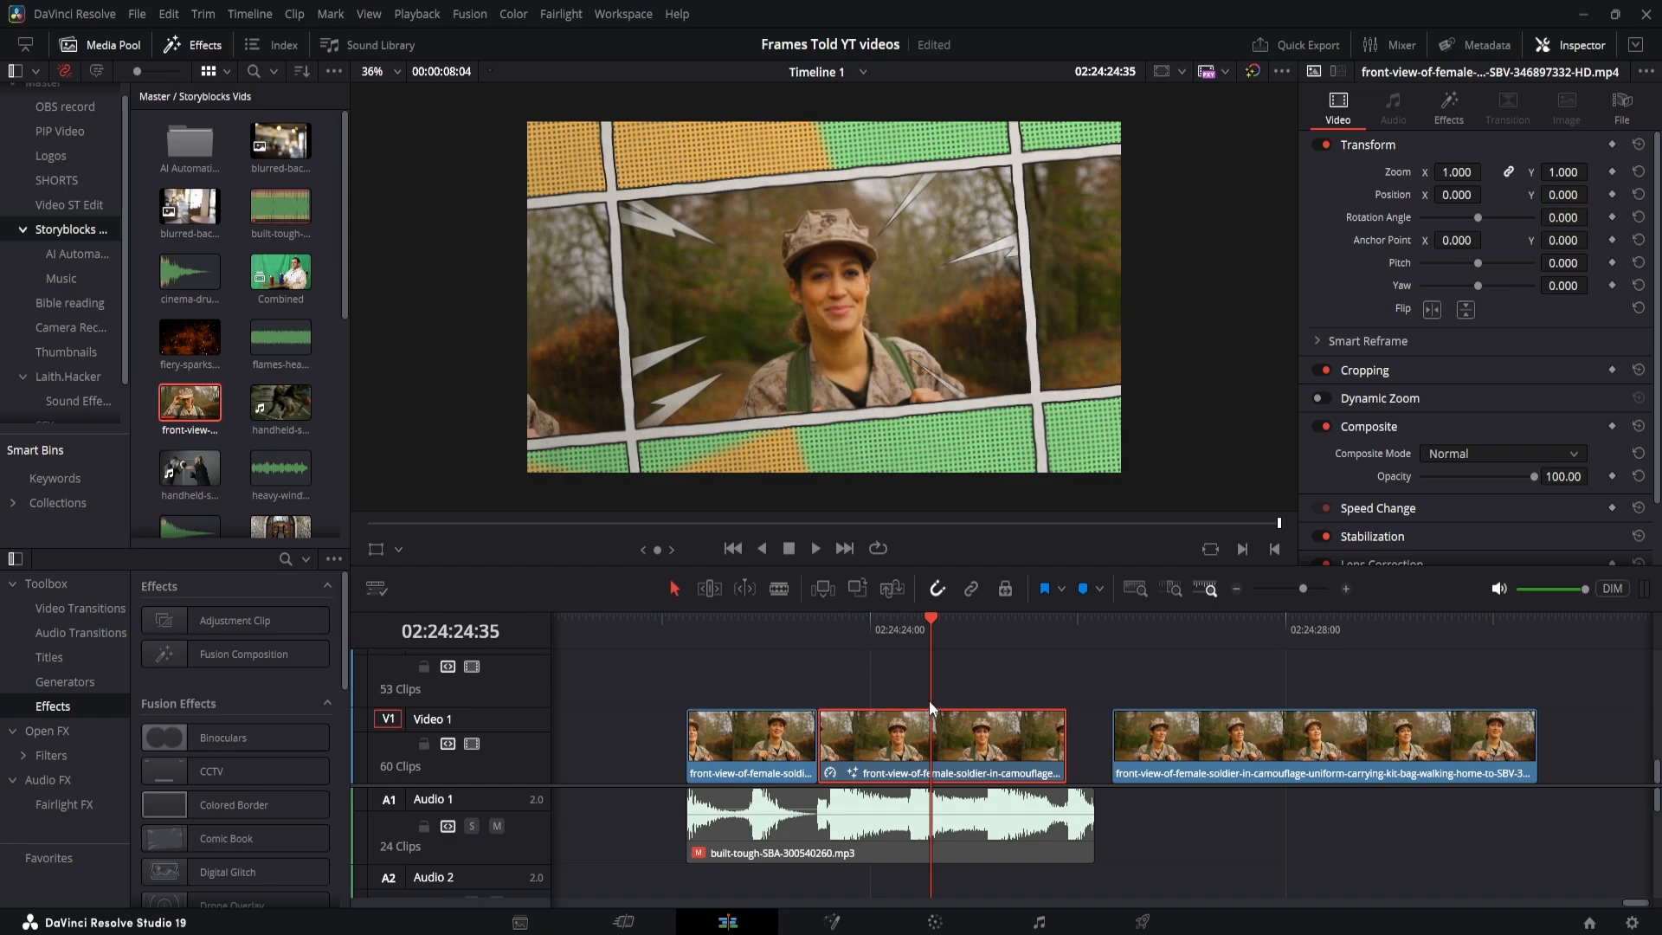
mouse_move(842, 757)
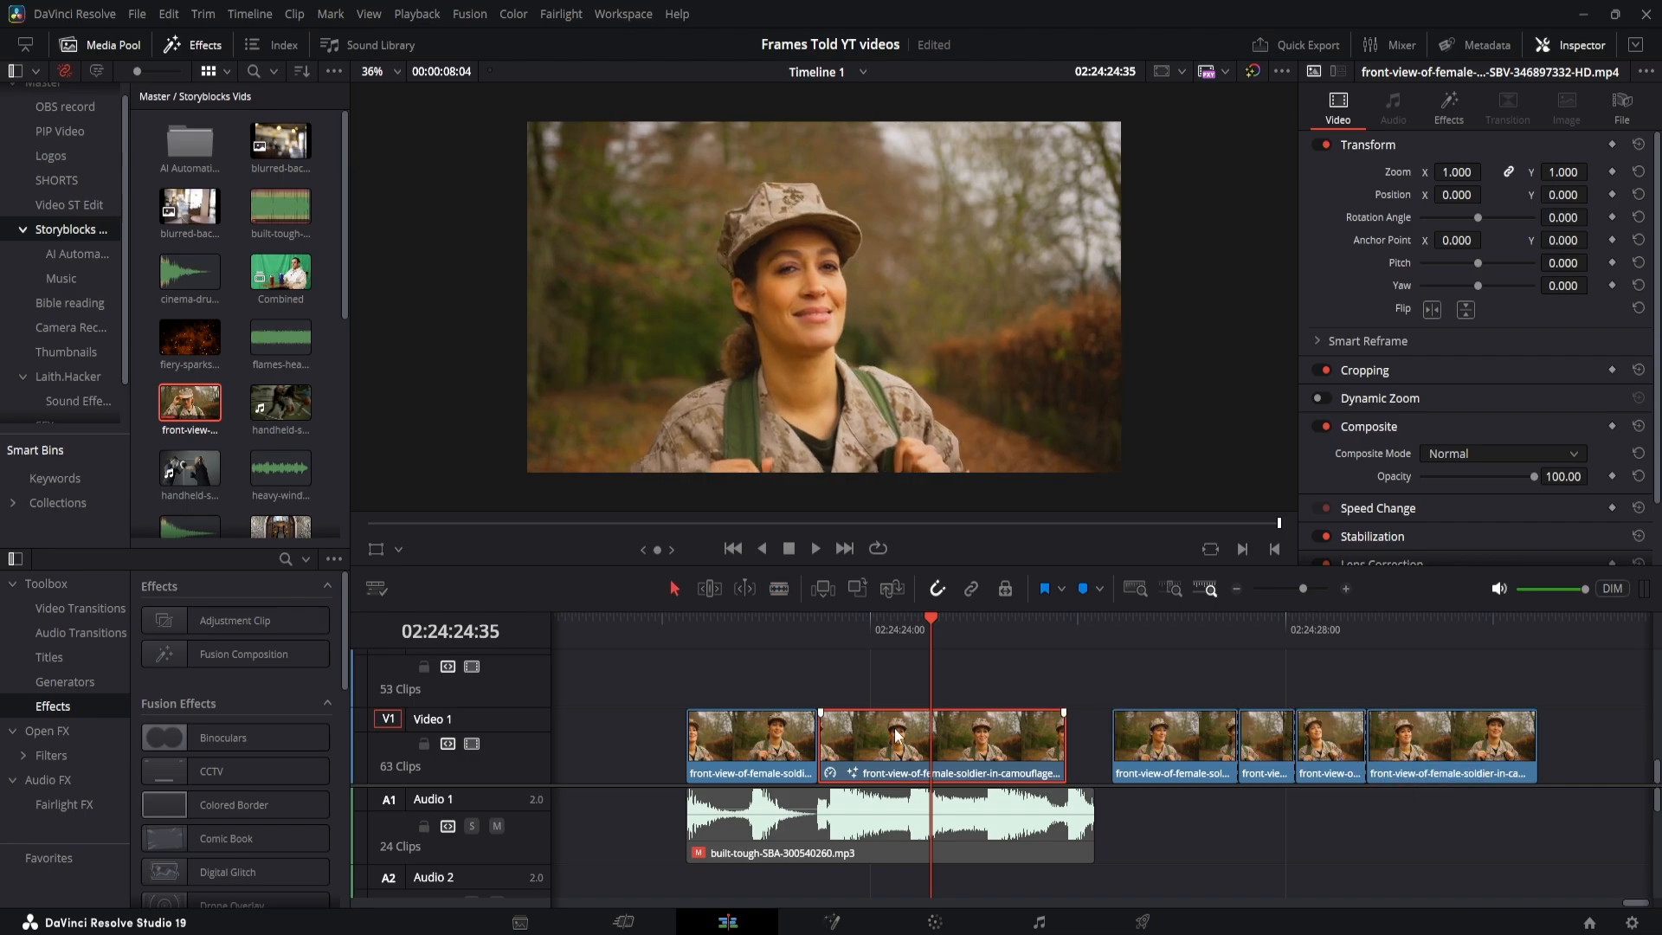
right_click(880, 737)
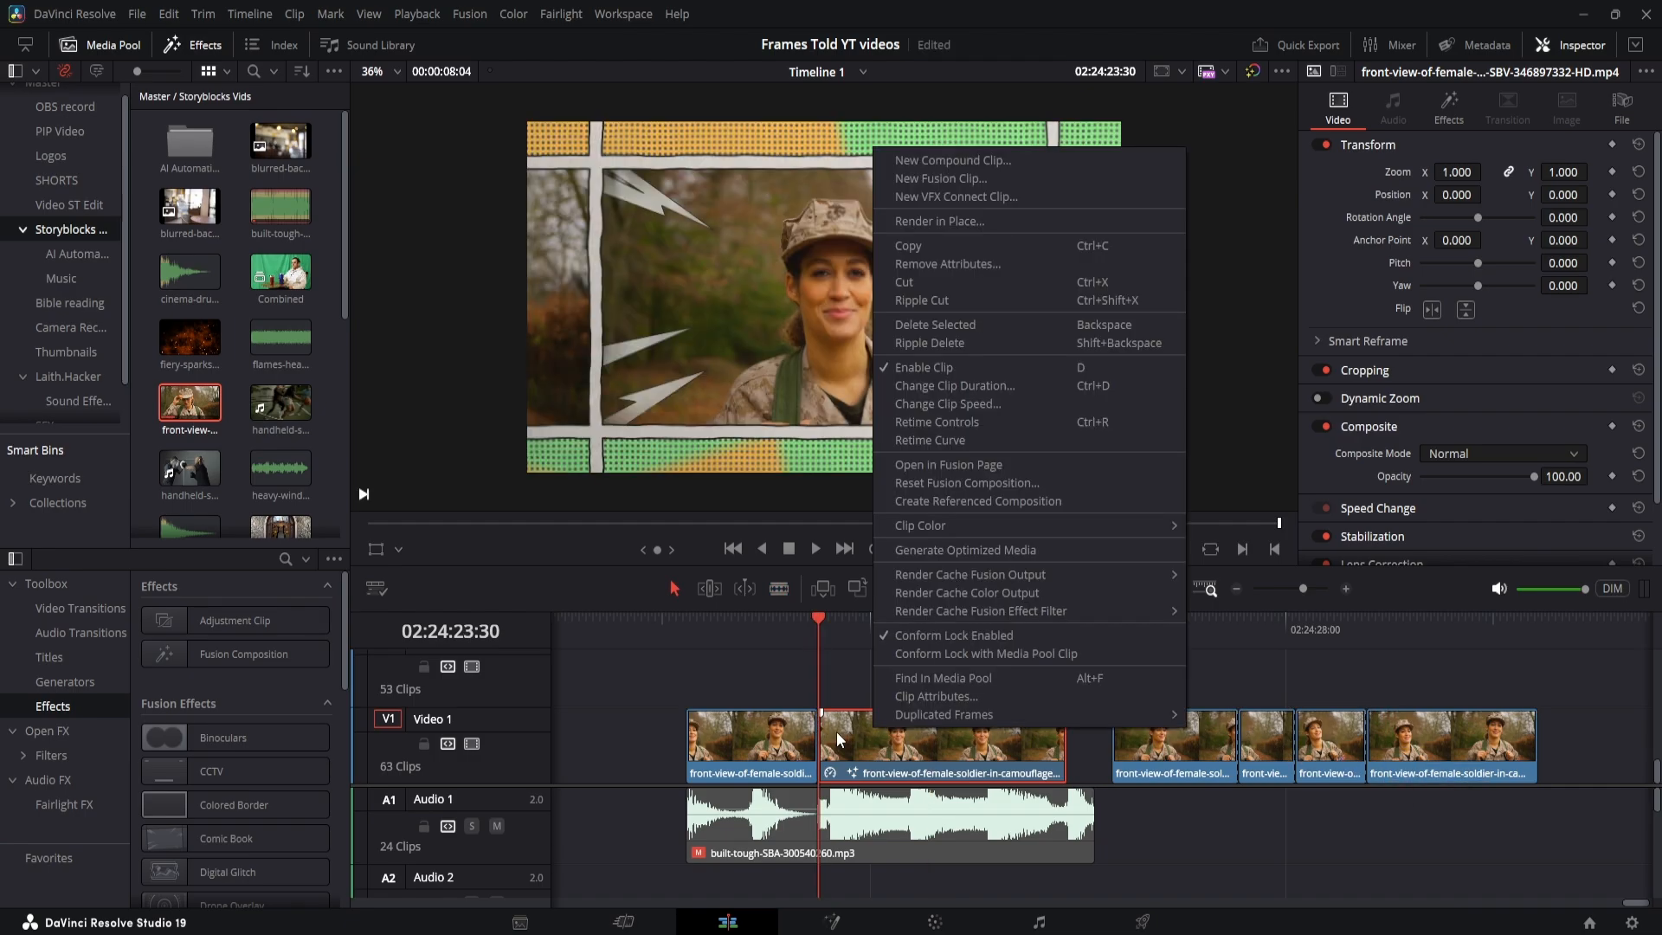
mouse_move(1048, 404)
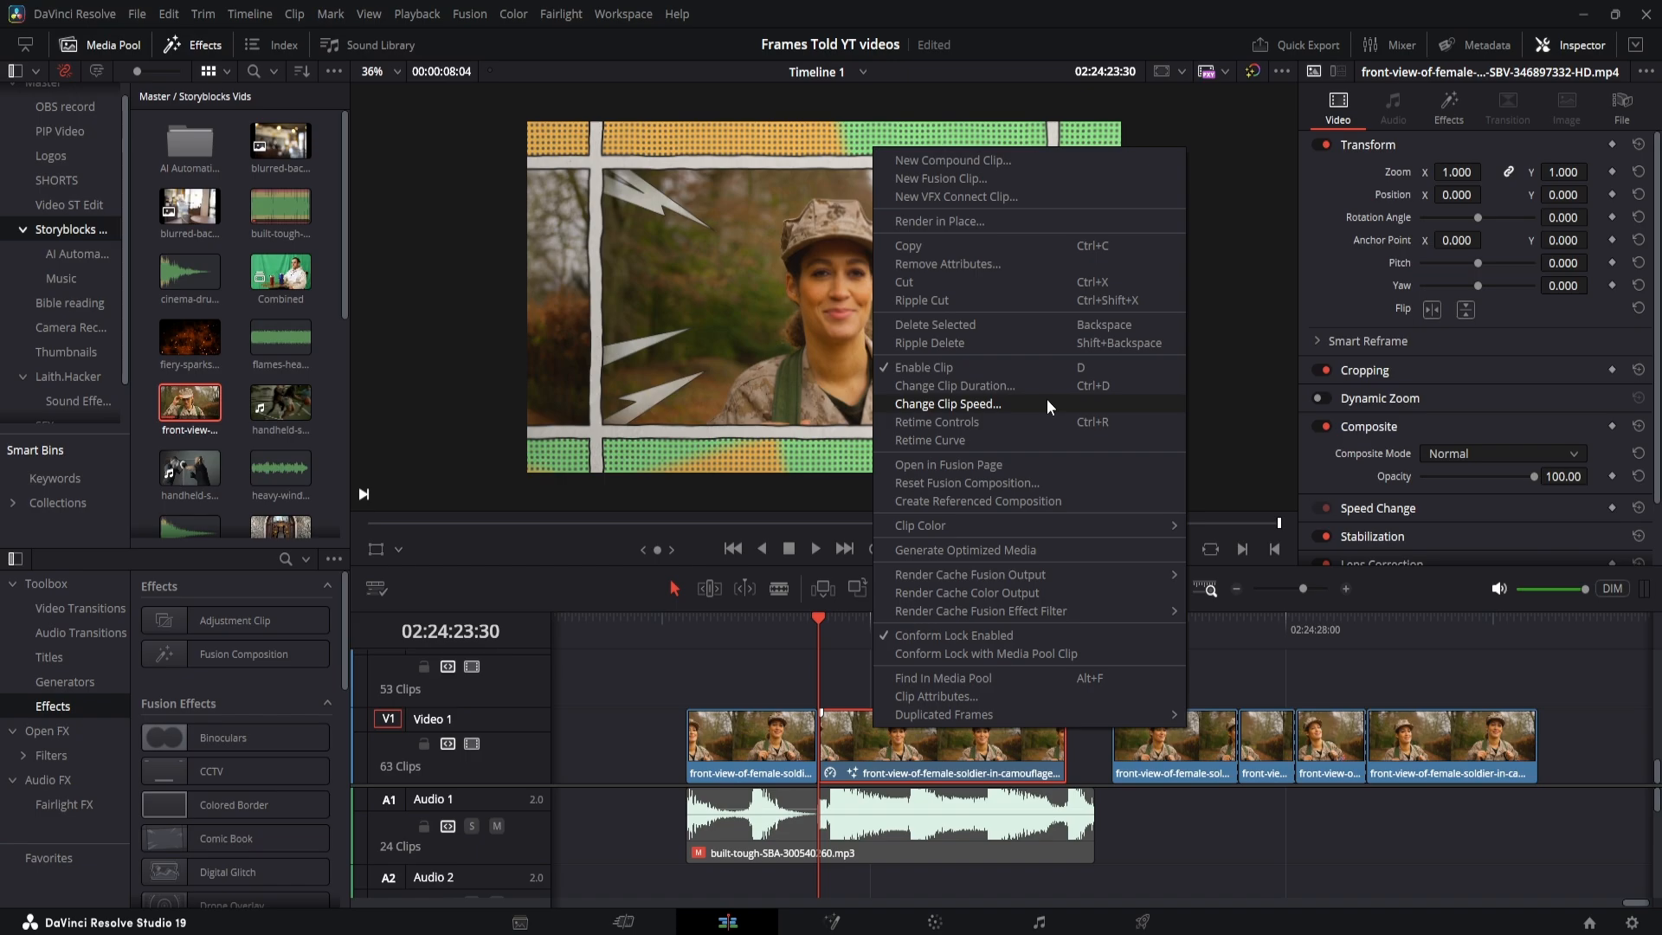
left_click(945, 404)
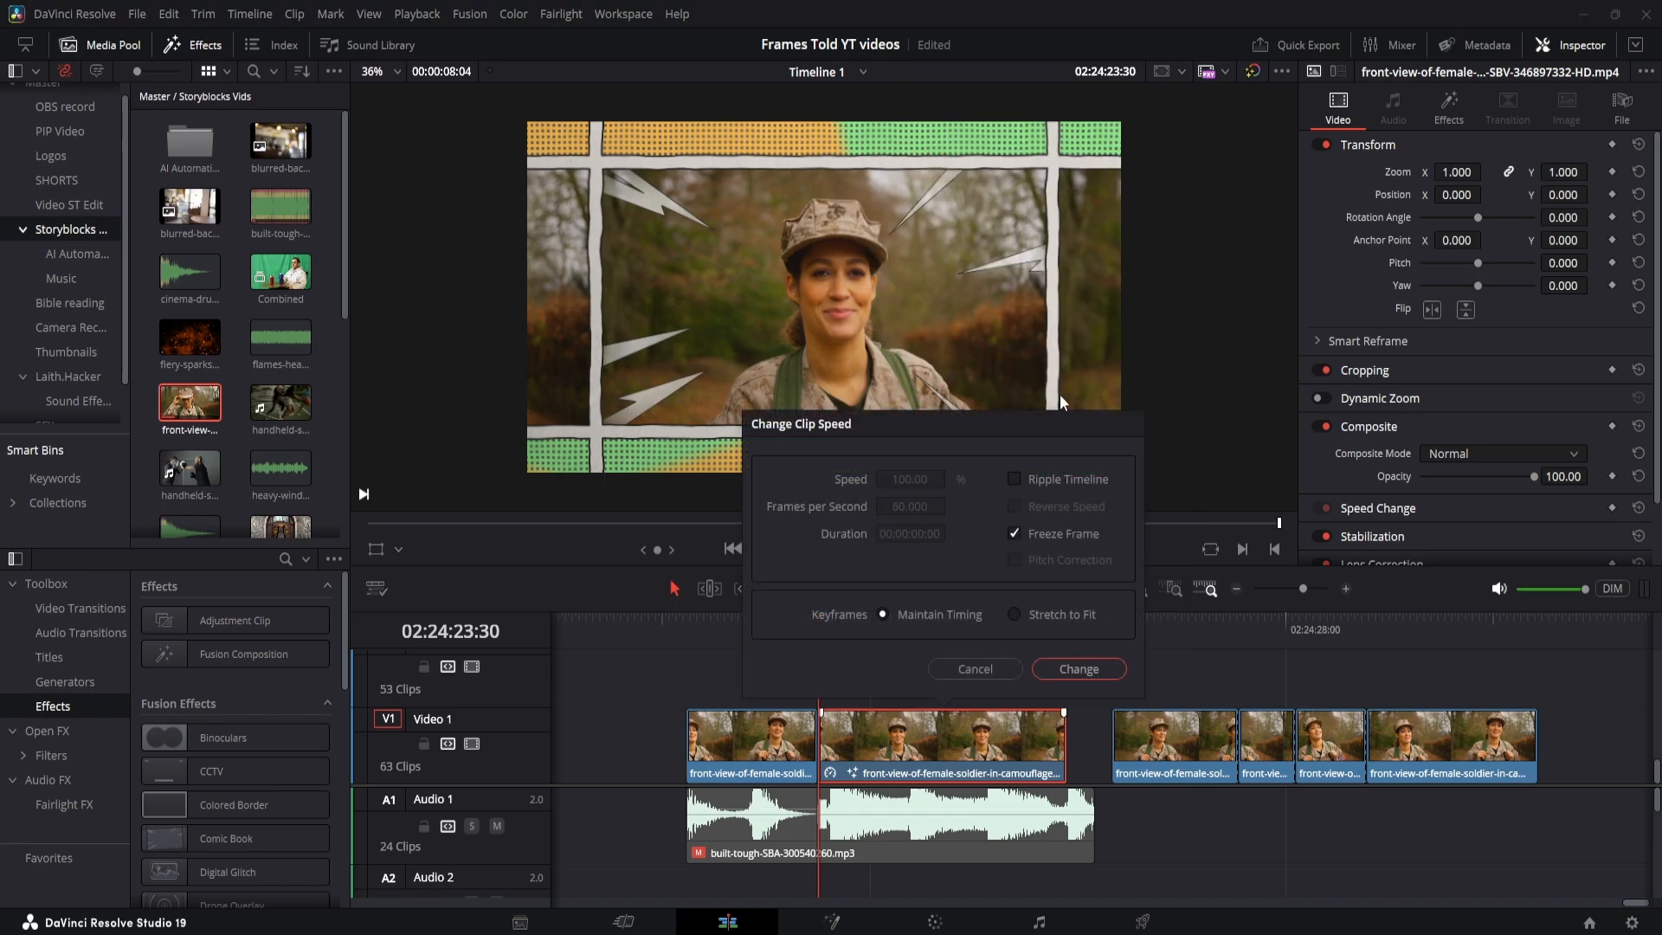
mouse_move(1072, 538)
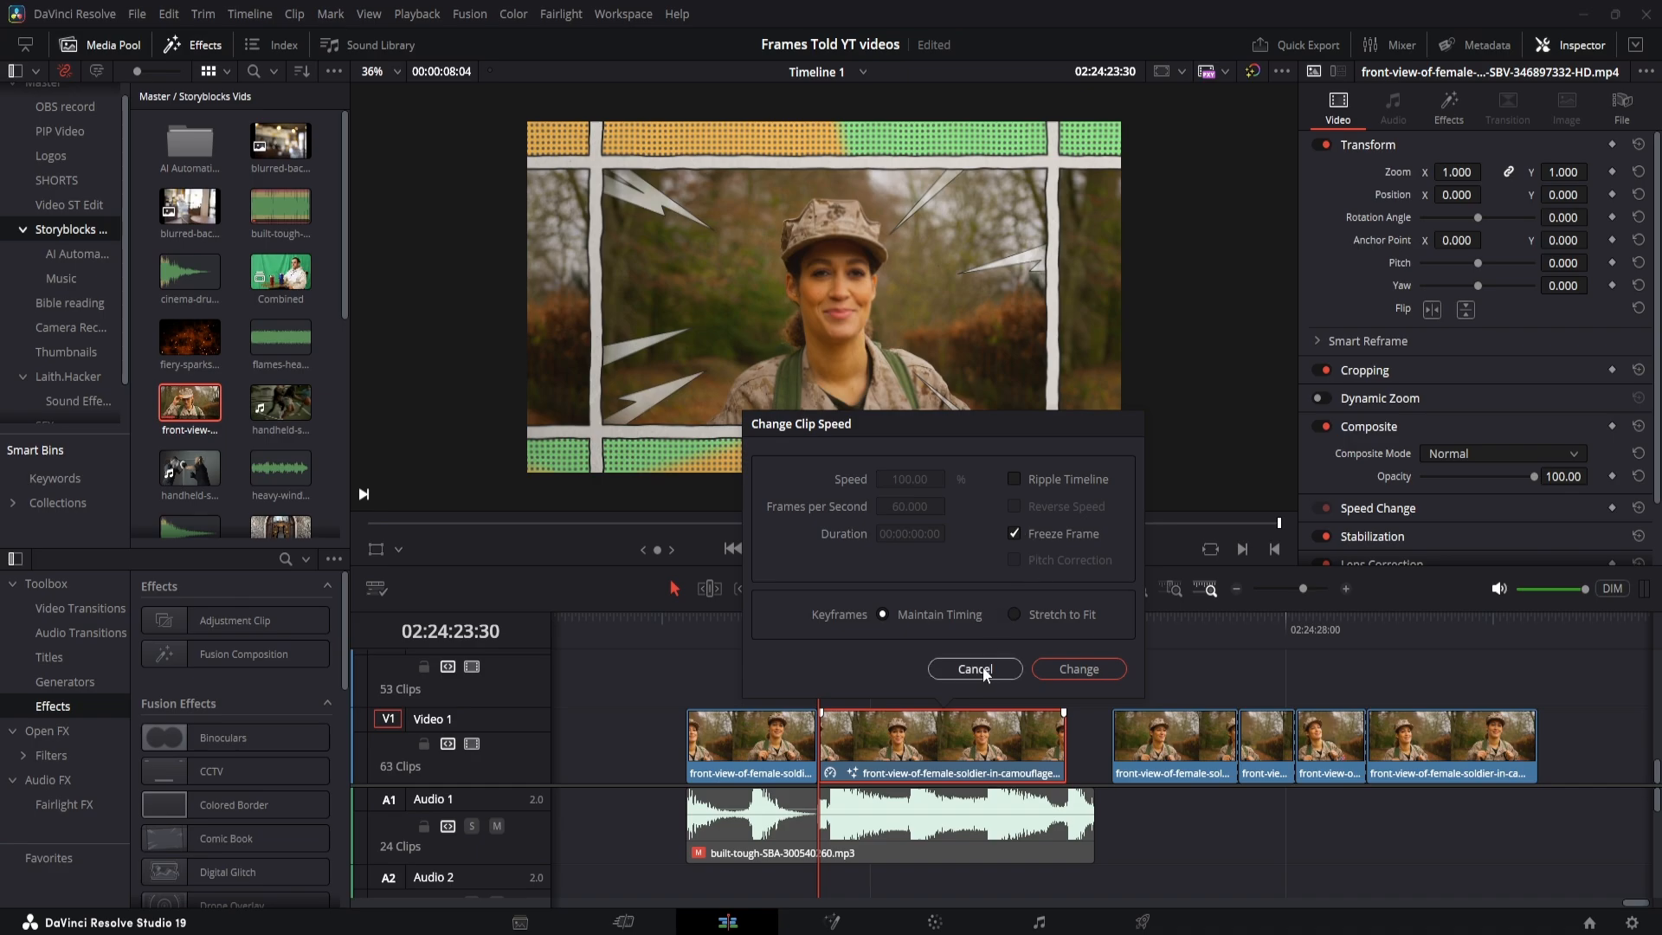
left_click(973, 669)
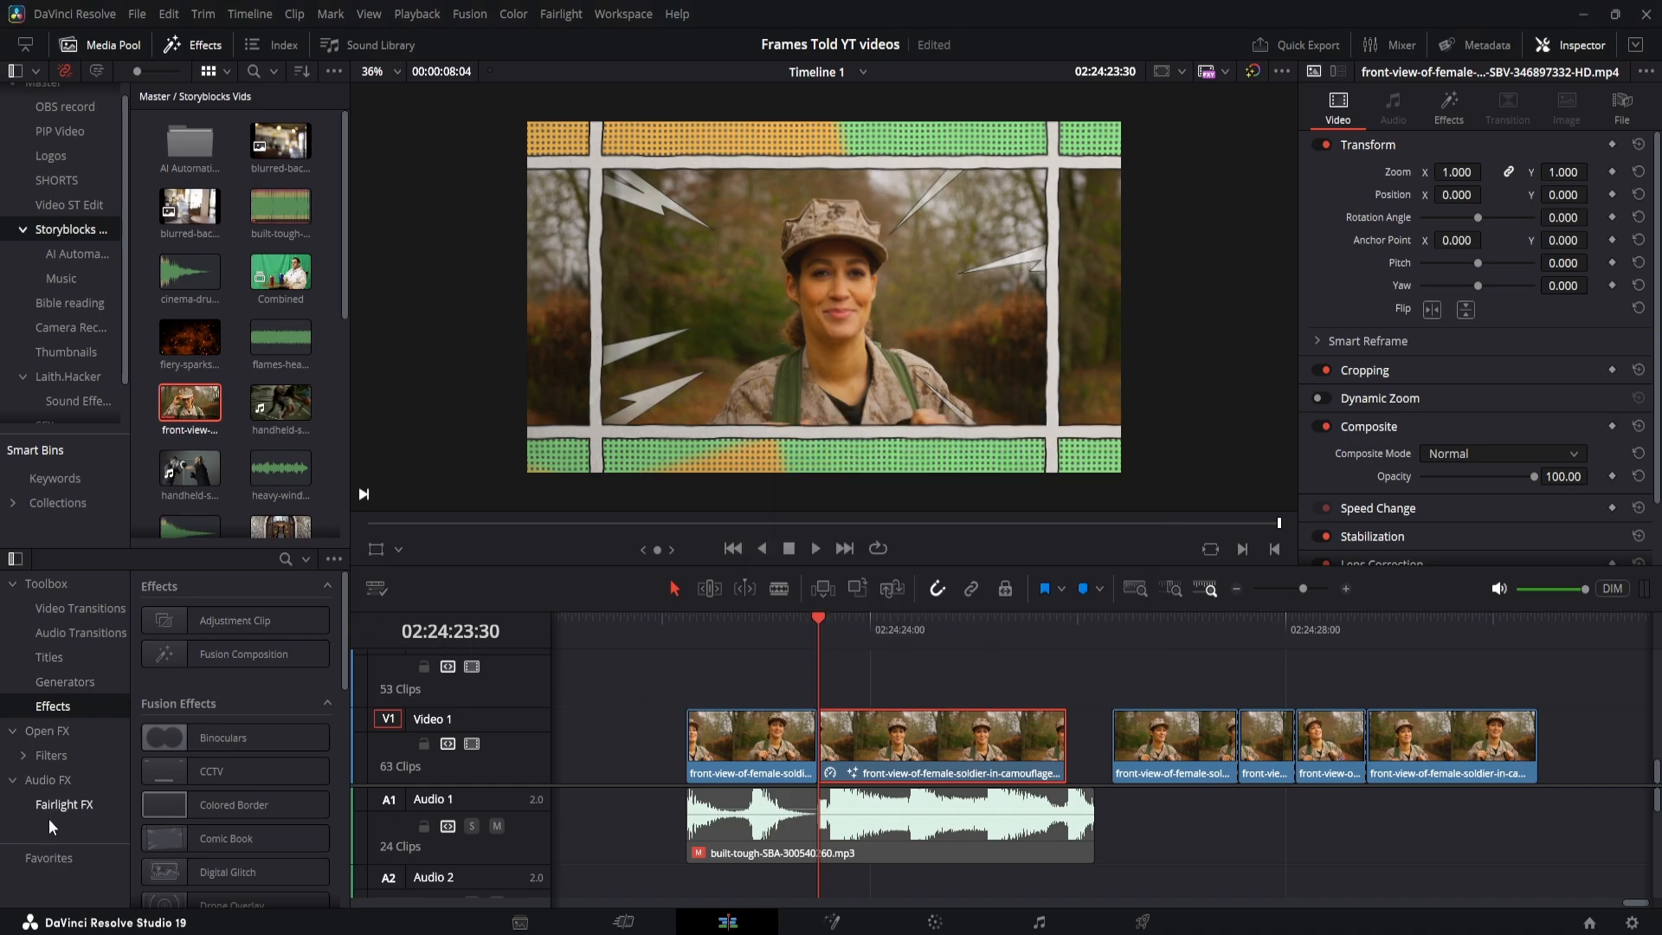
mouse_move(251, 362)
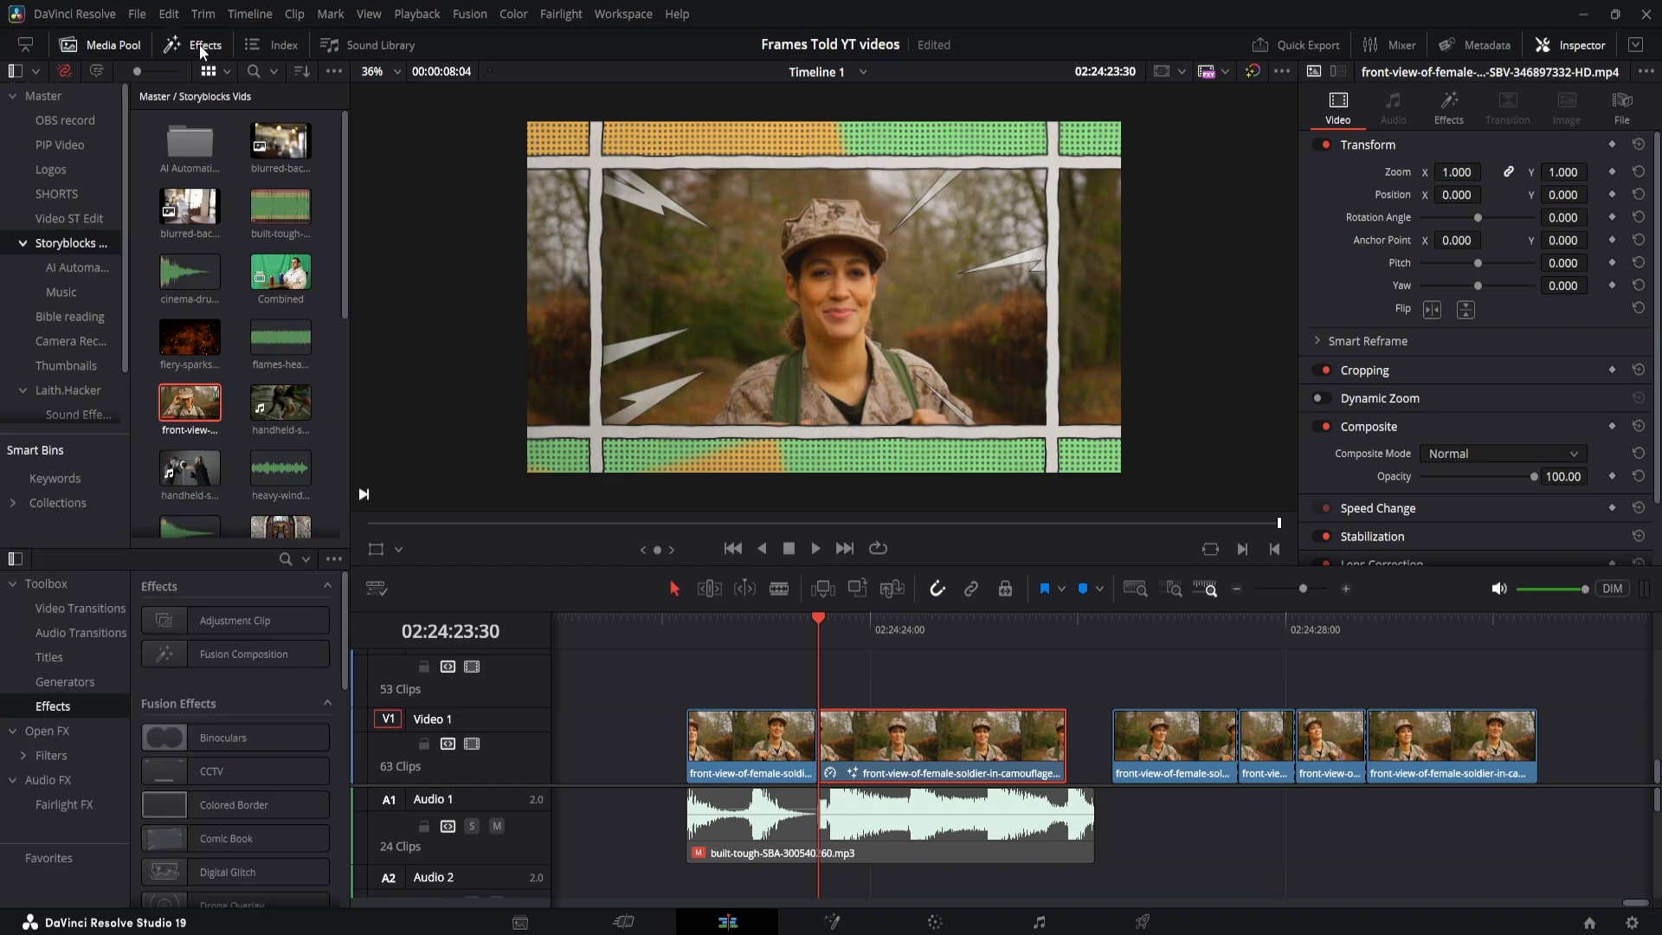
mouse_move(275, 563)
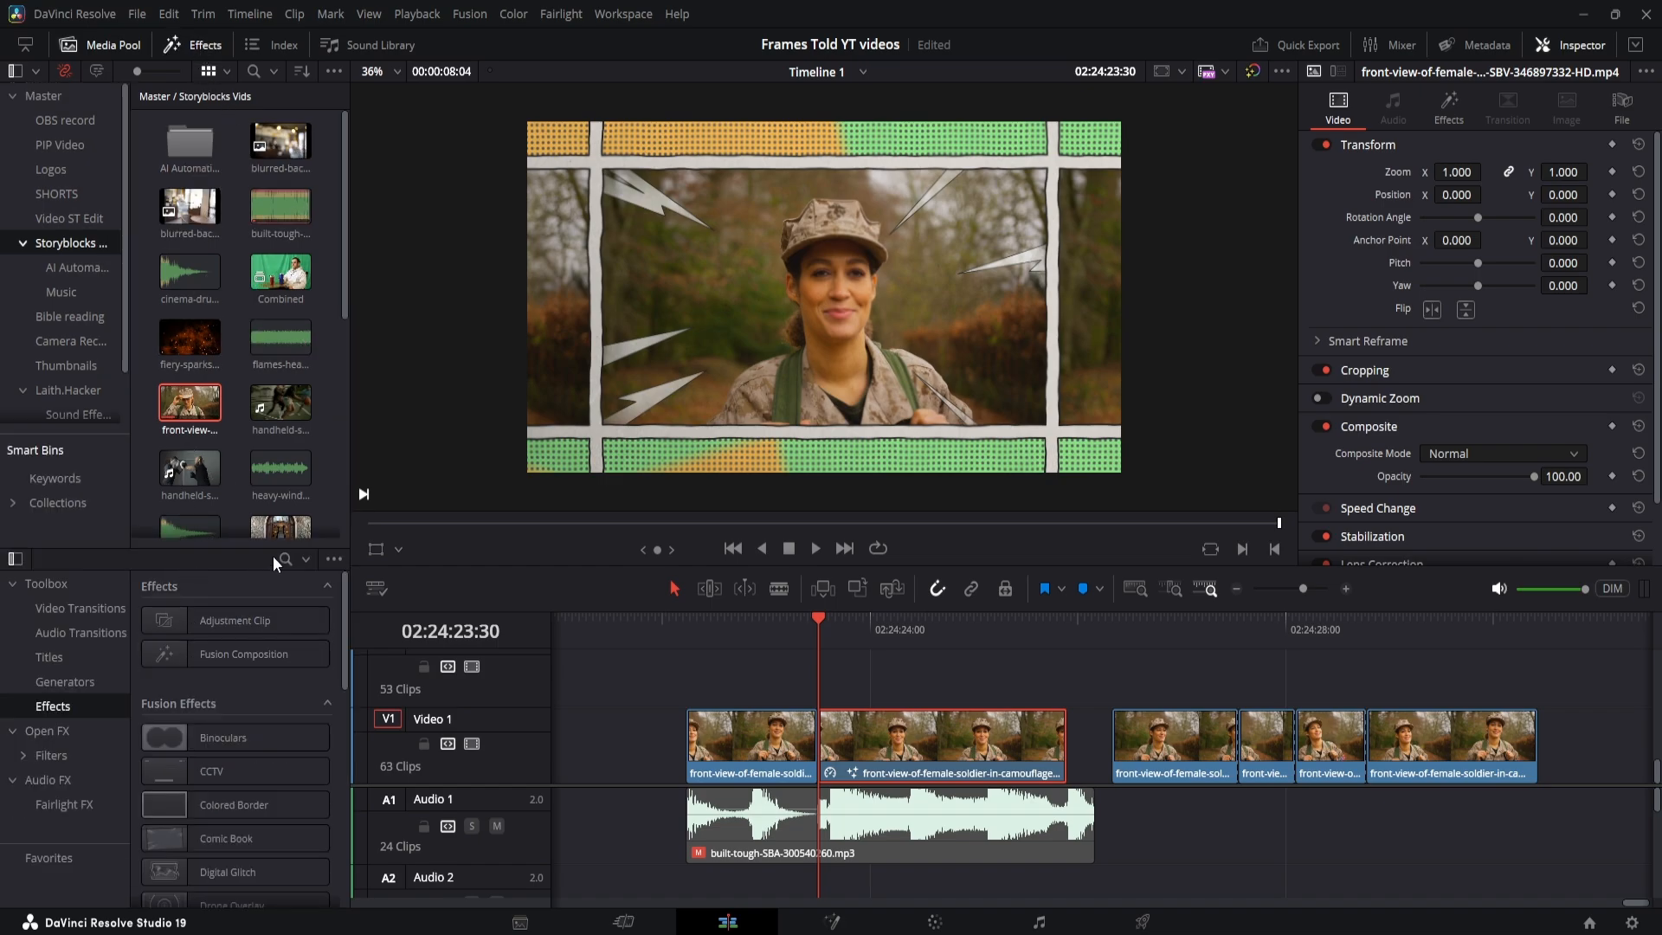
Search the effects for "com" and select the Comic Book effect for the middle clip.
type("com")
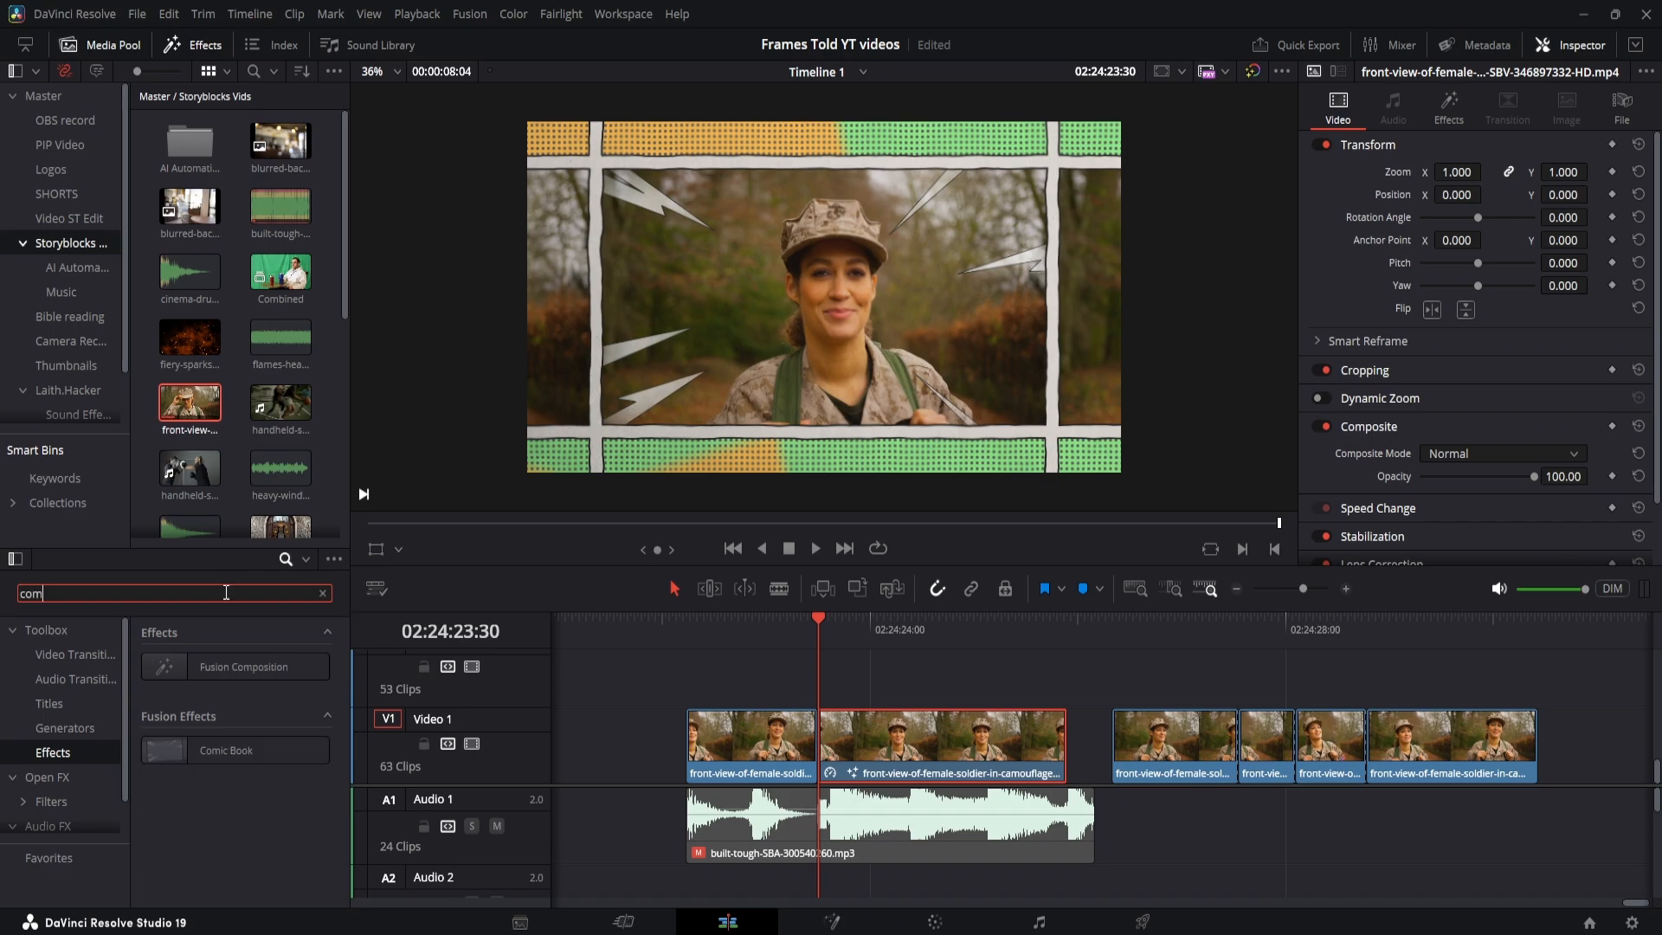
left_click(226, 750)
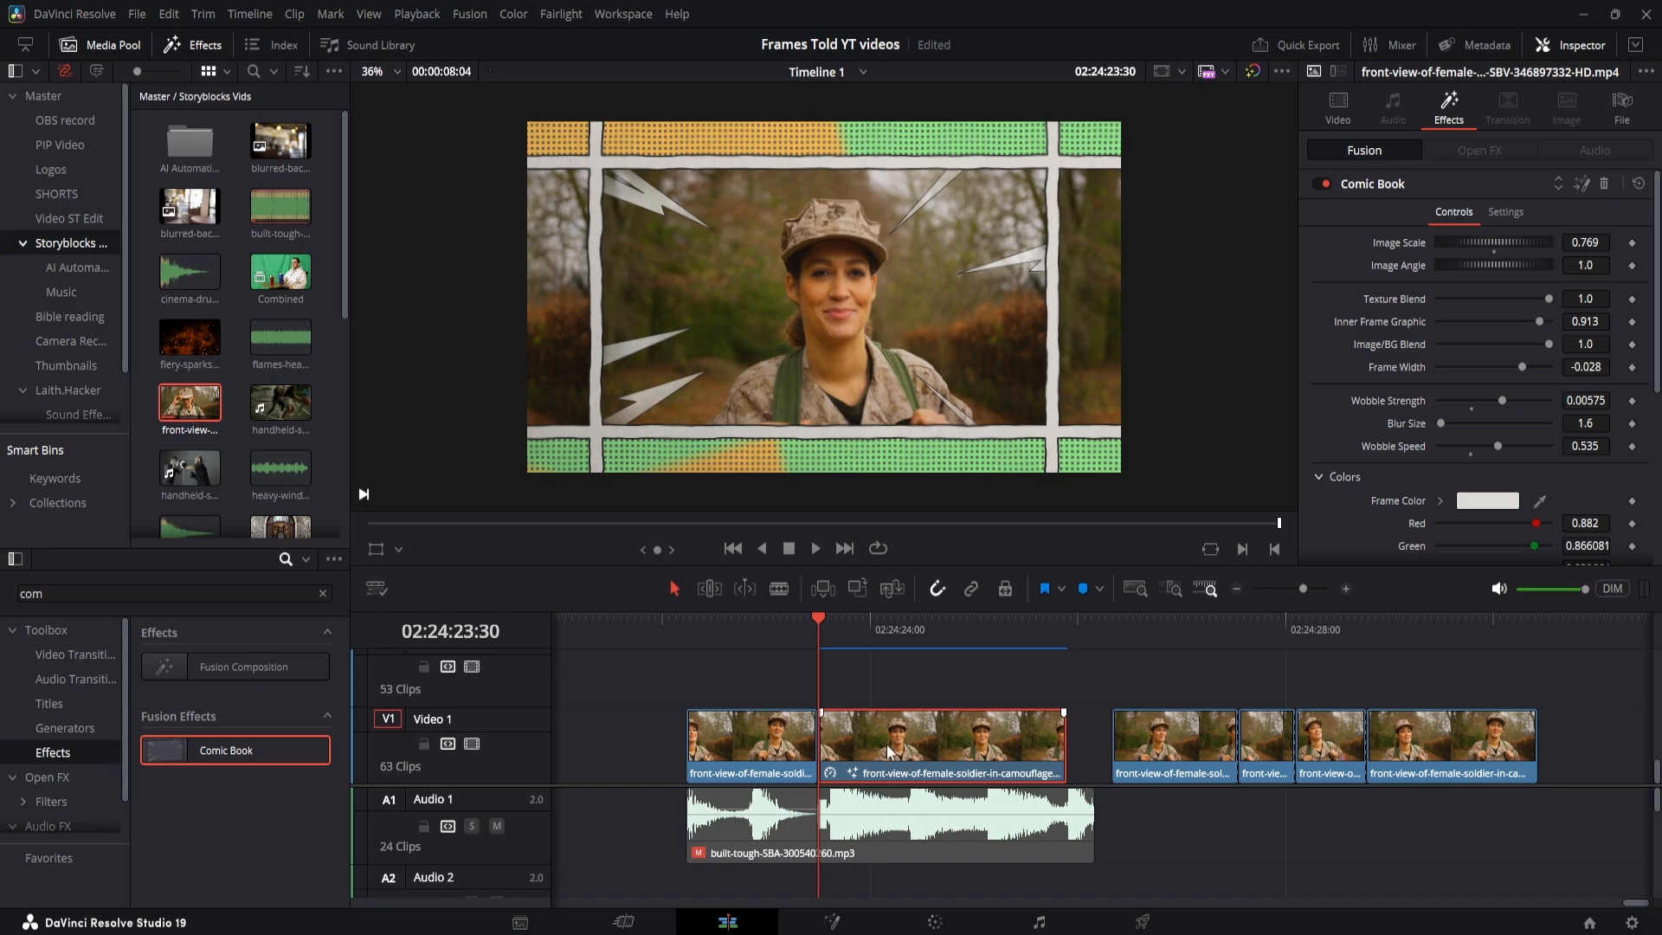
Set Texture Blend 0.3, Frame Width -0.08354 and Wobble Strength 0.00937 on the middle clip.
left_click(924, 616)
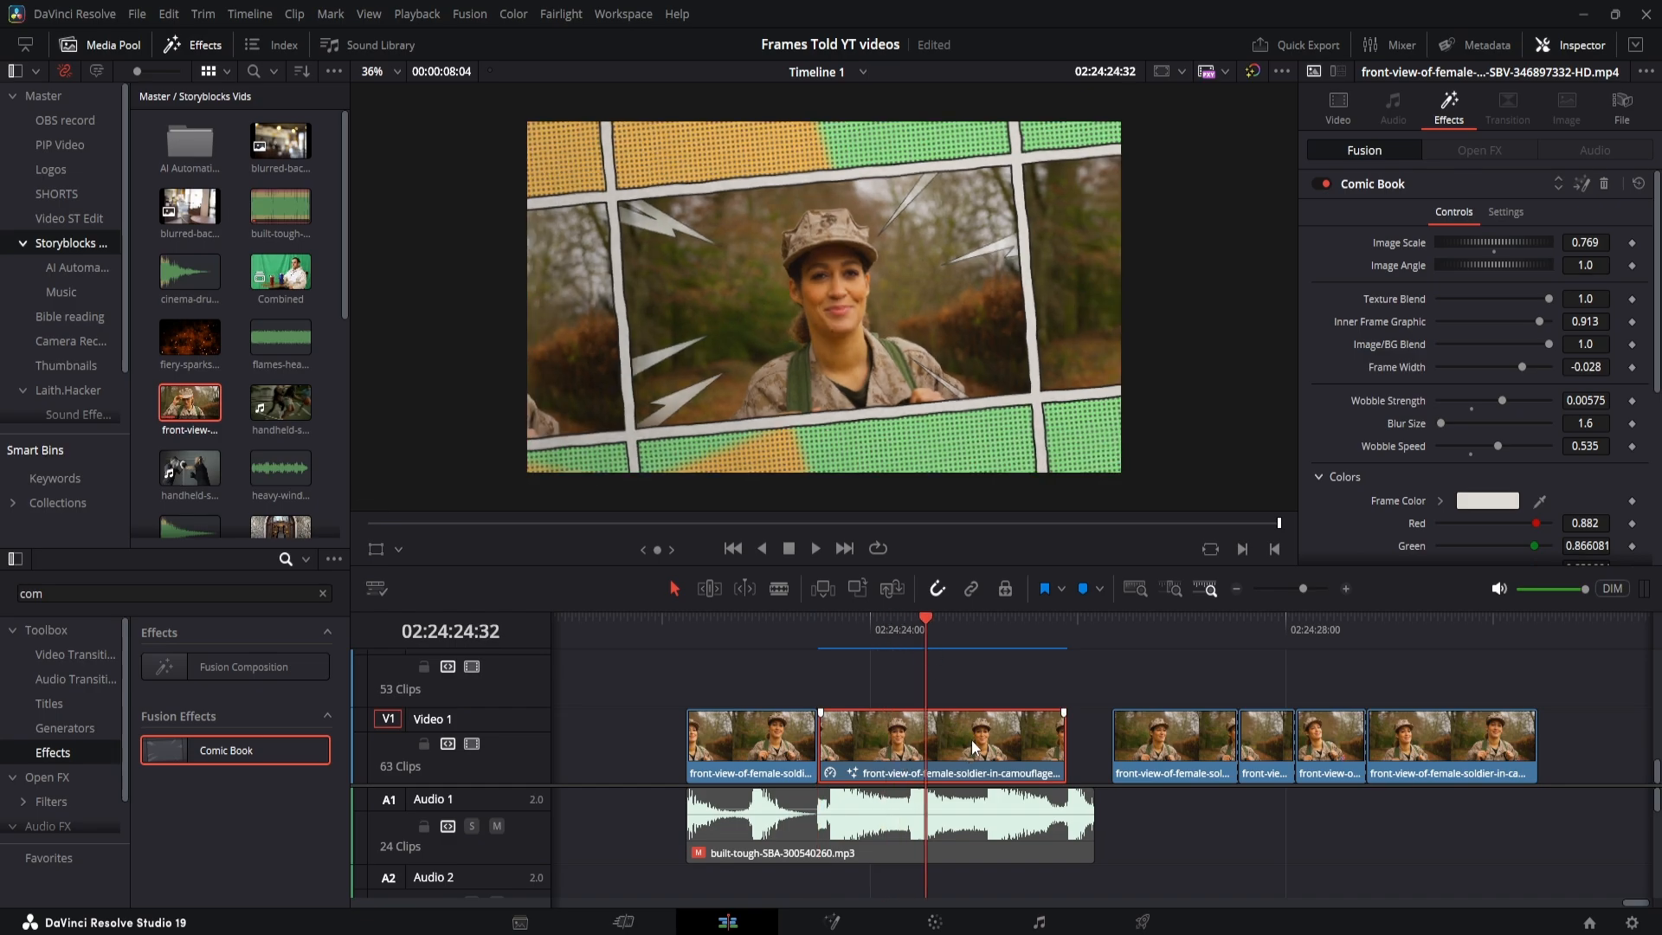
mouse_move(1407, 125)
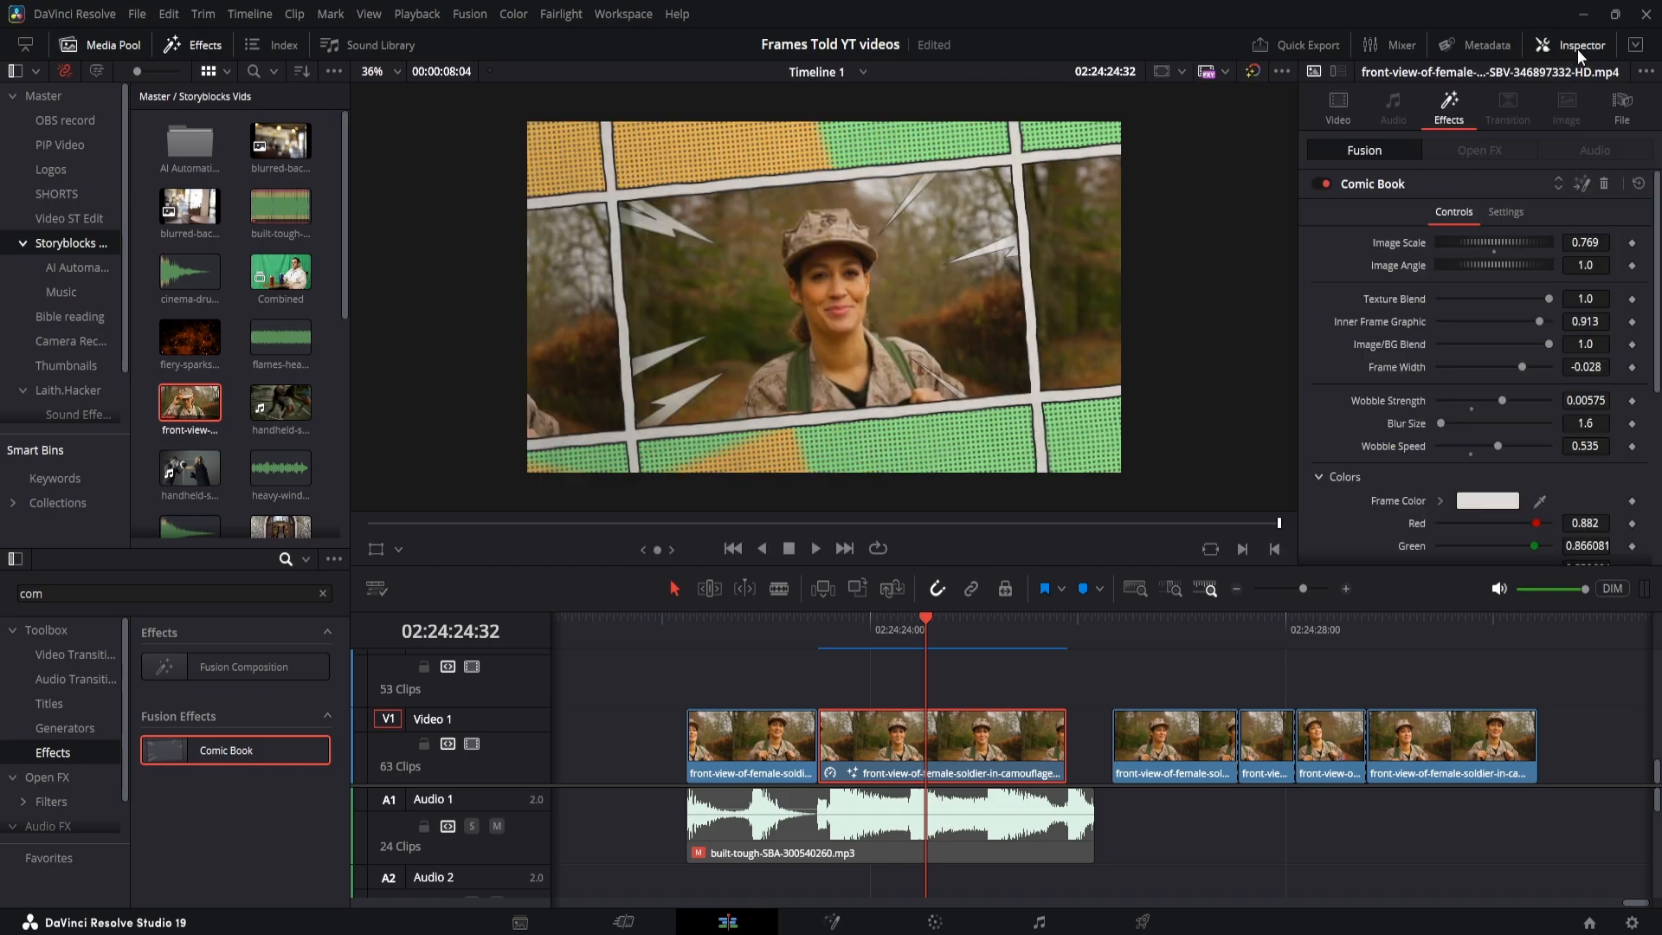
mouse_move(1436, 316)
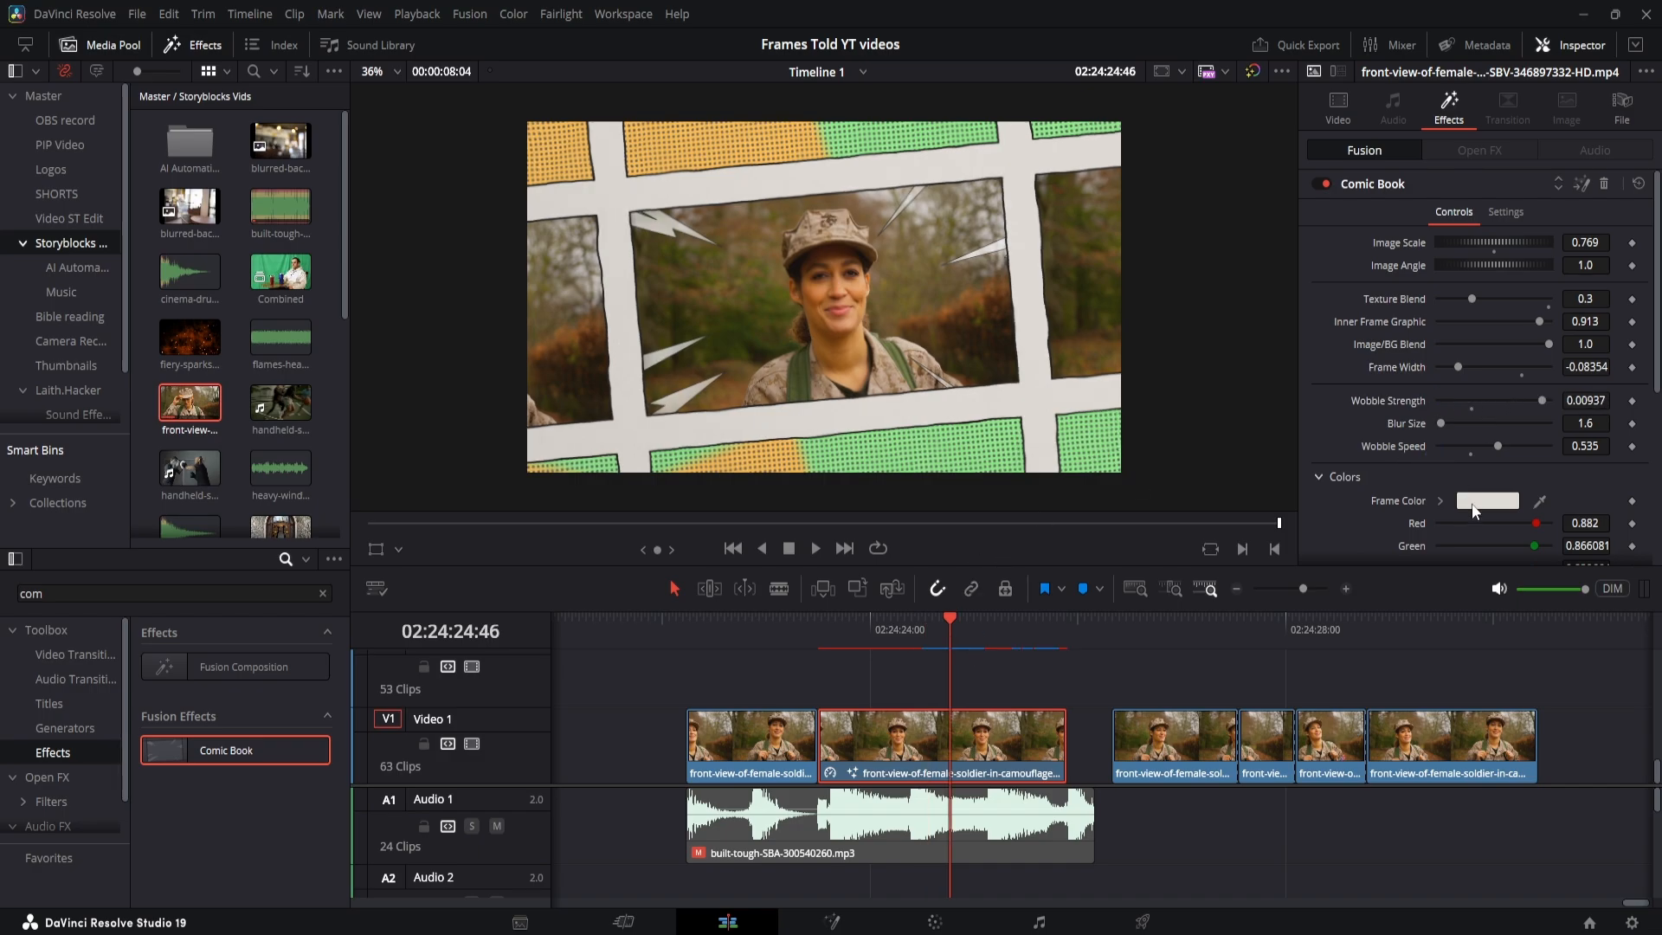
scroll("down", 3)
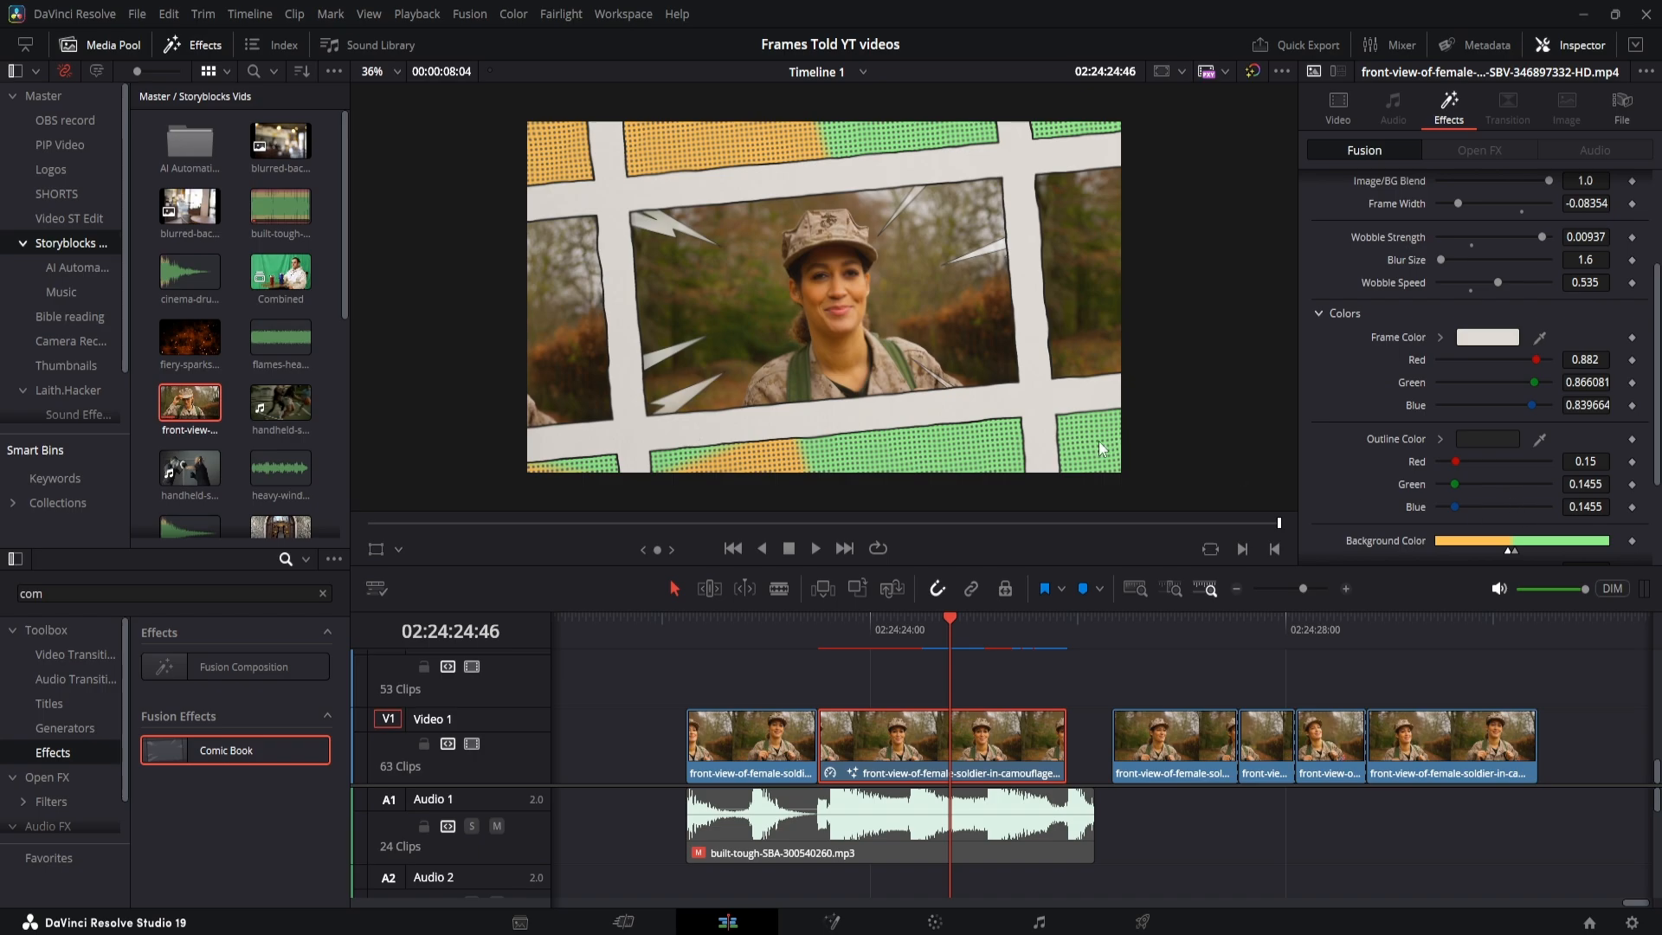
mouse_move(1231, 452)
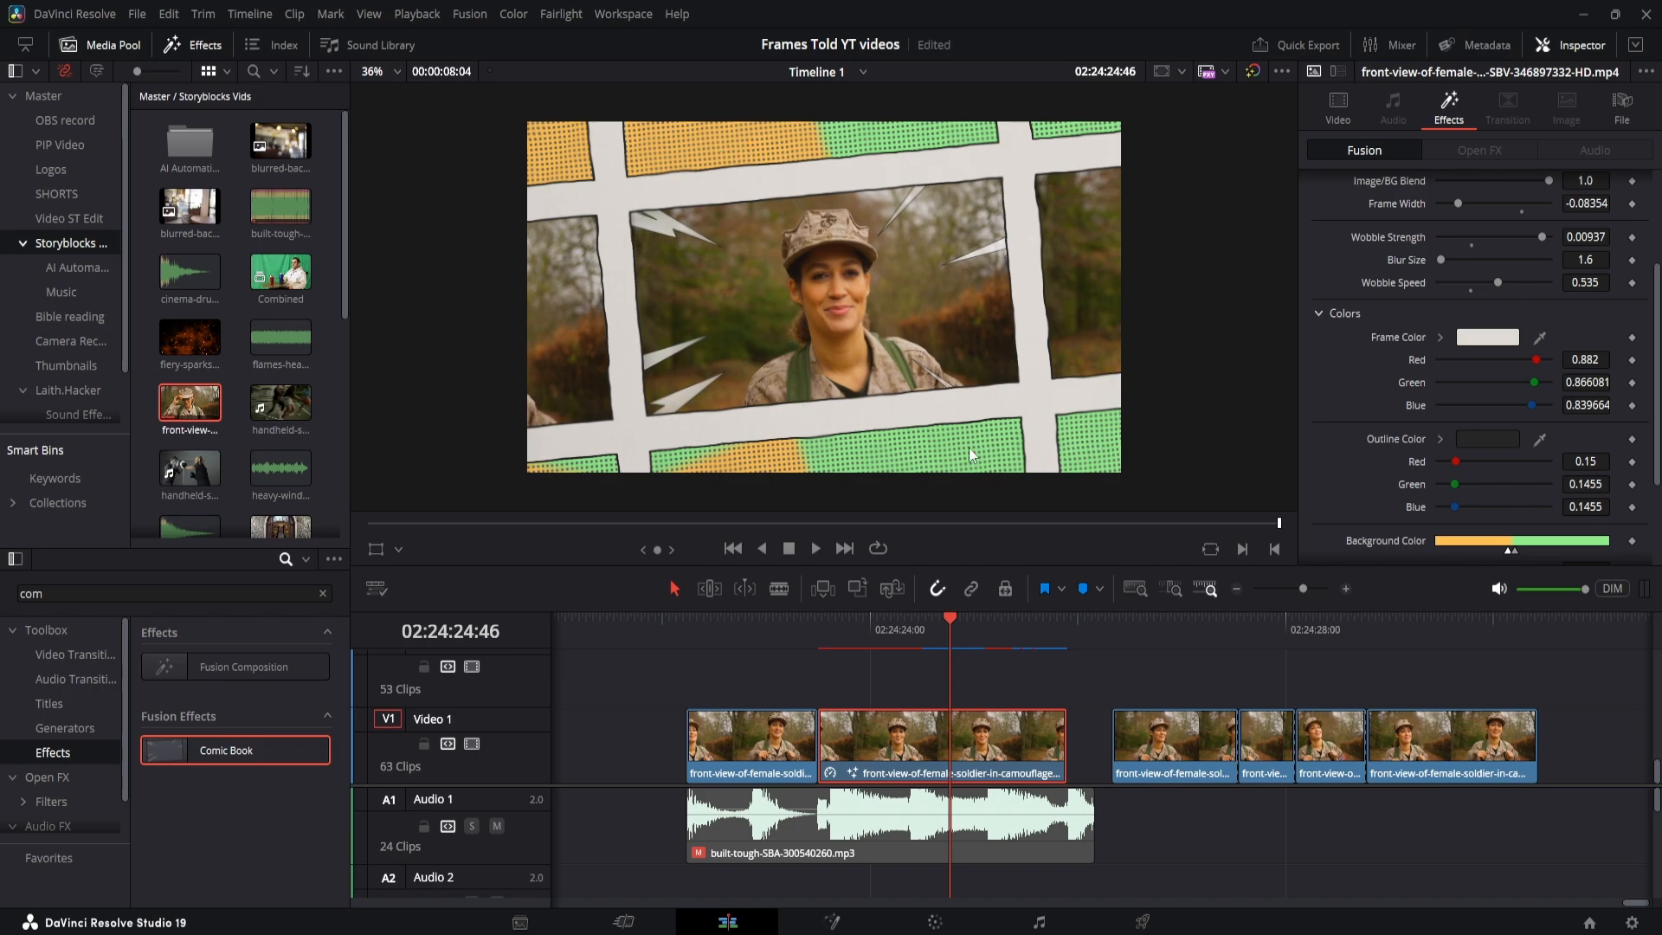
left_click(1337, 103)
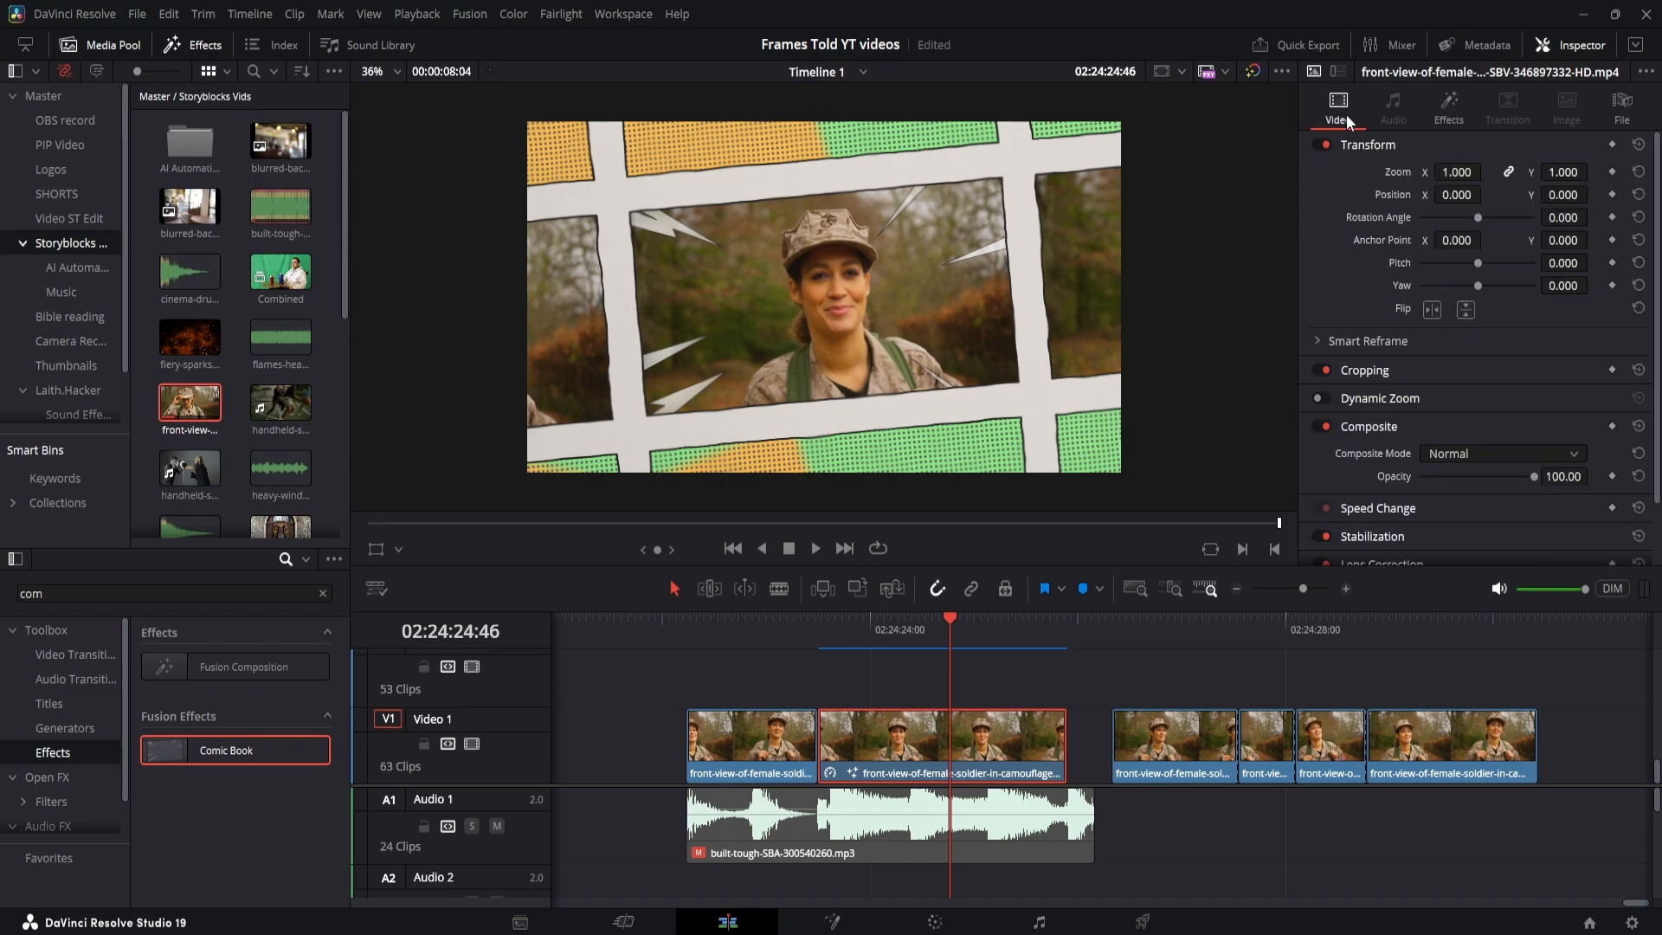